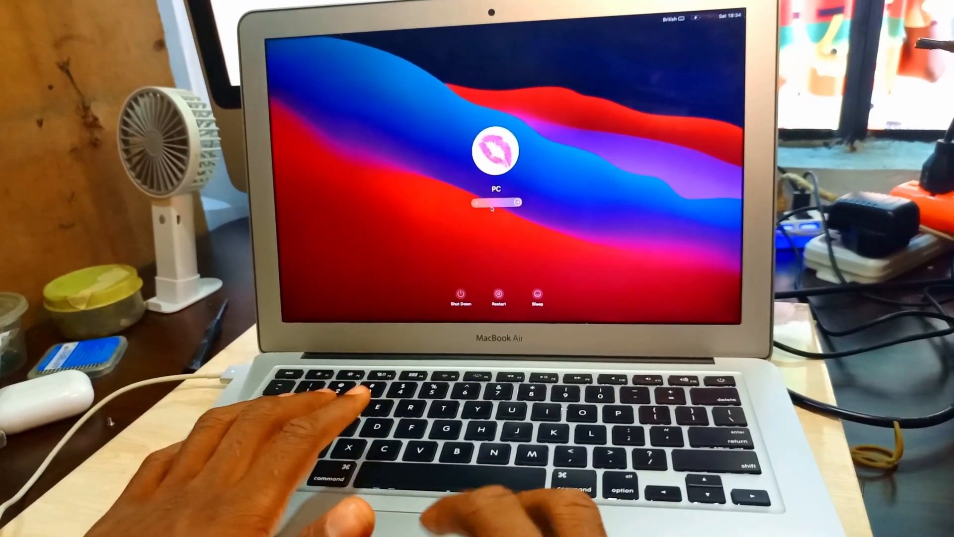
- Enter the account password at the login screen to reach the desktop
text(password)
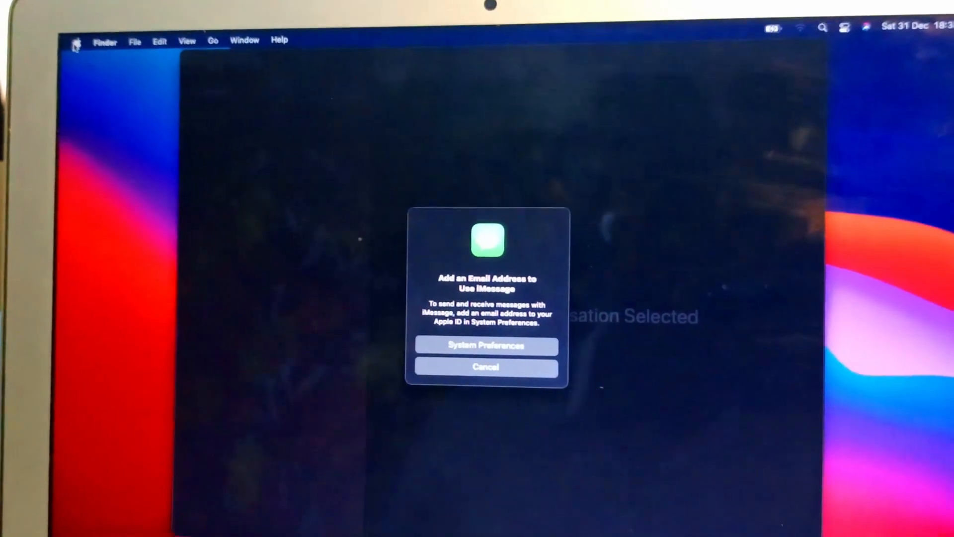
- Open About This Mac from the Apple menu, showing macOS Big Sur 11.7.8 on a MacBook Air
click(78, 40)
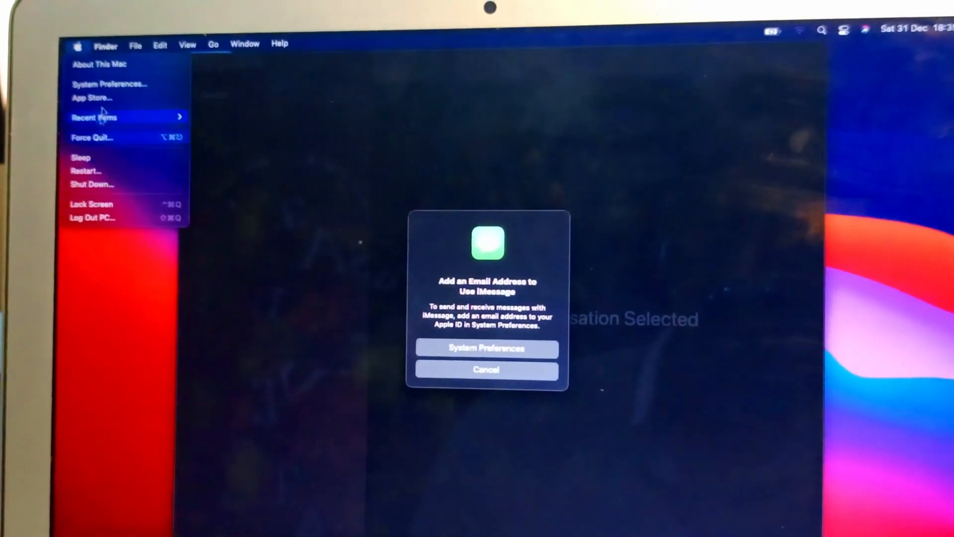
click(328, 146)
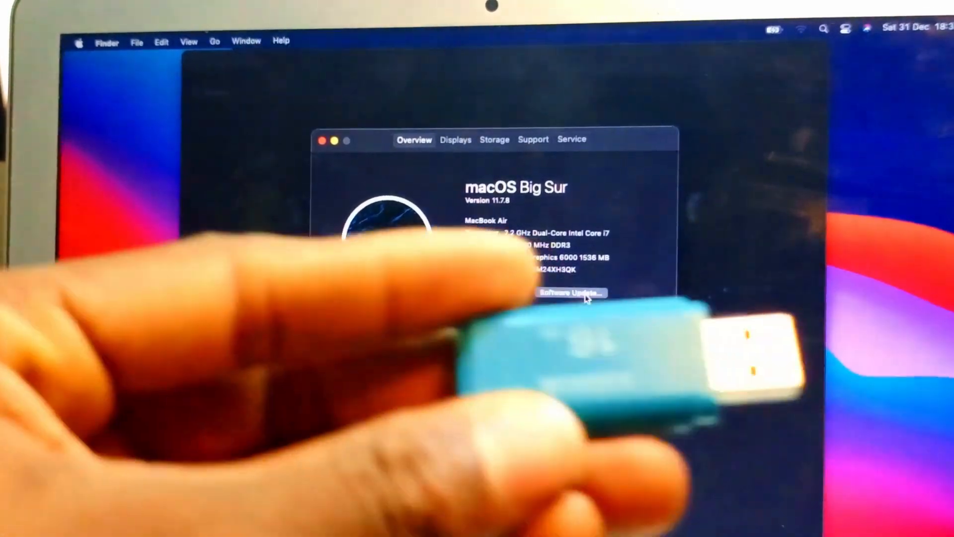
click(569, 292)
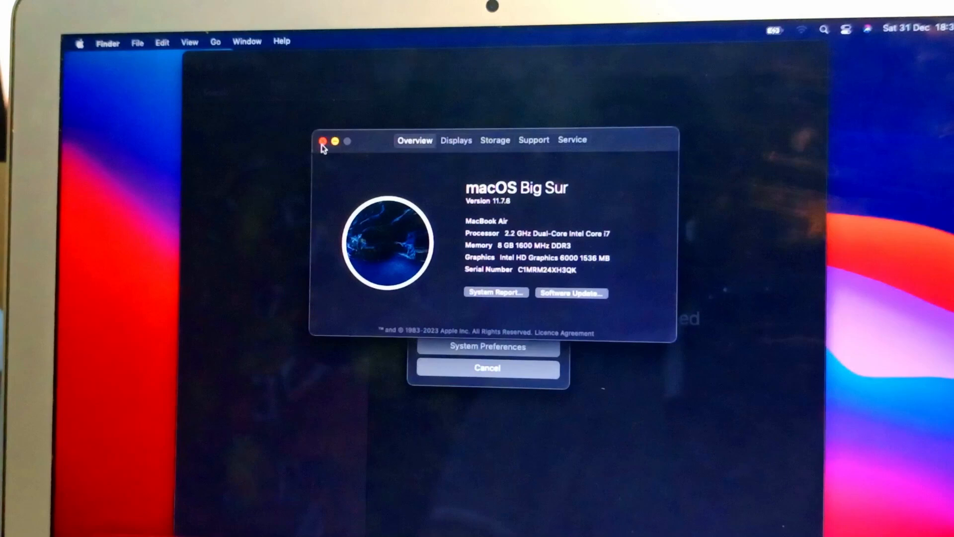
- Try Shut Down from the Apple menu and dismiss the interrupted-shutdown and iMessage prompts
click(79, 41)
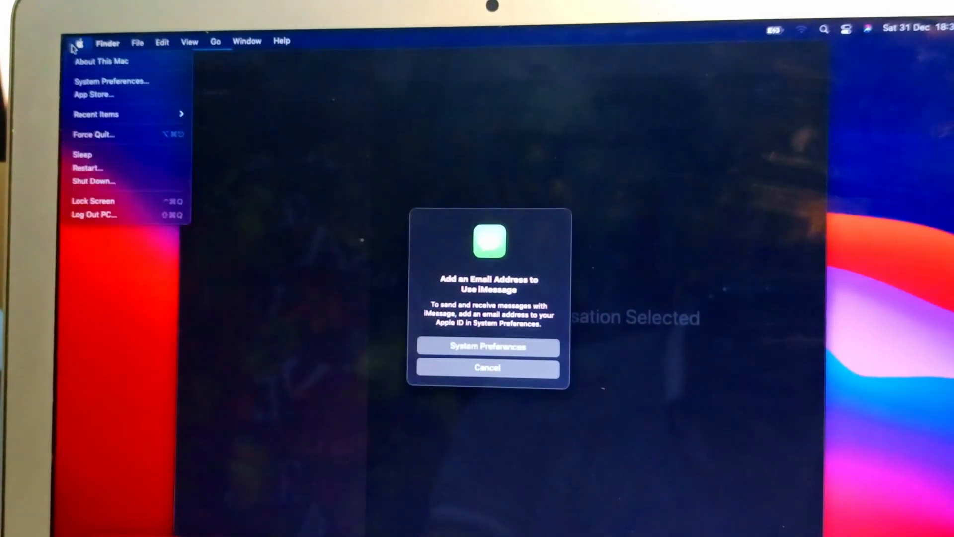
click(93, 181)
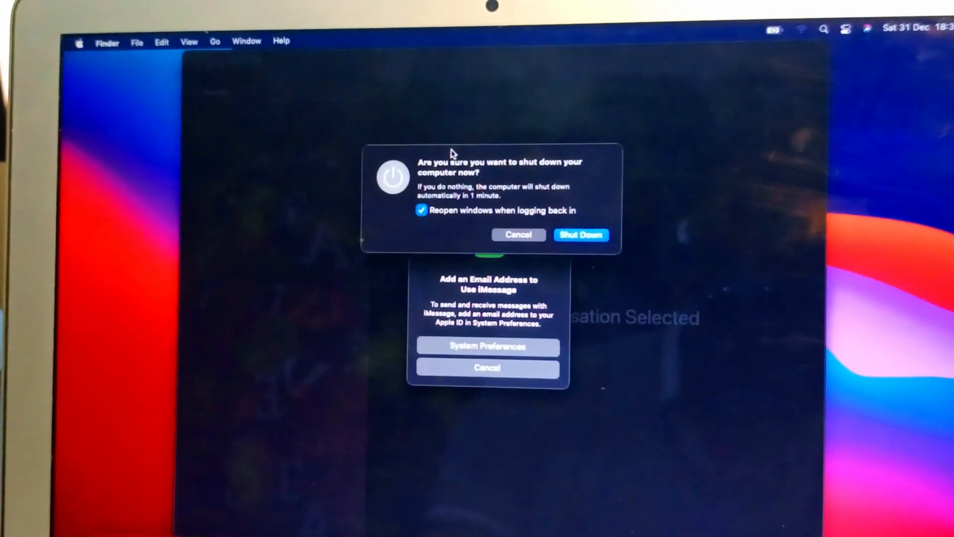
click(579, 235)
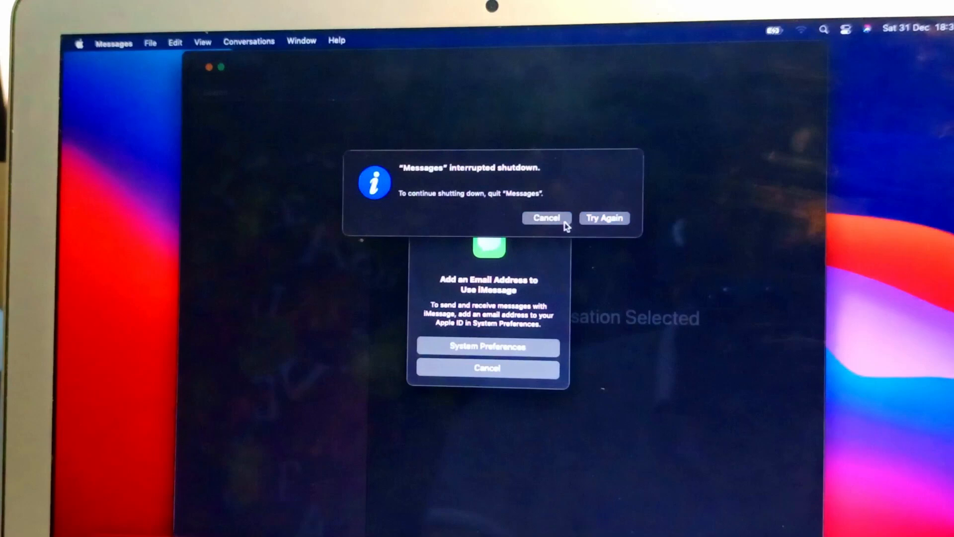
click(546, 218)
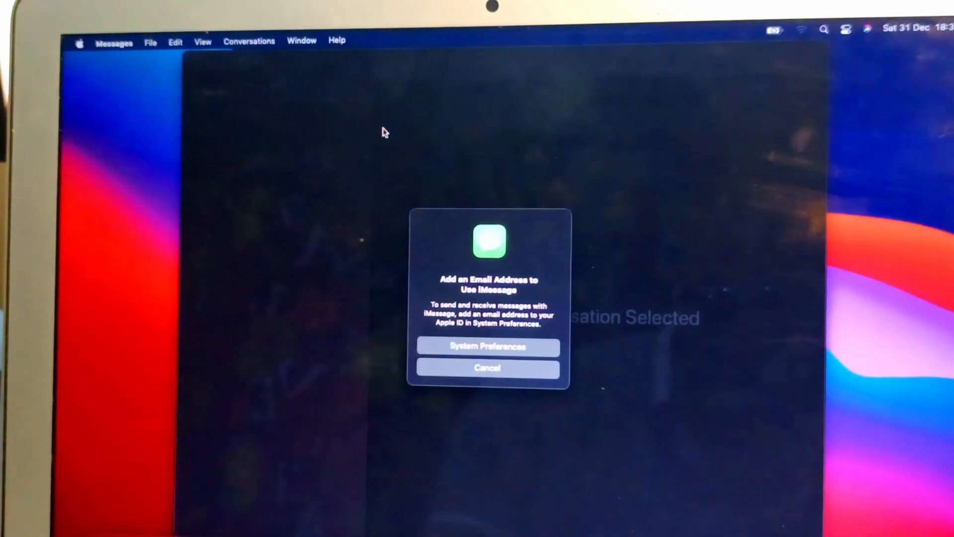
click(487, 368)
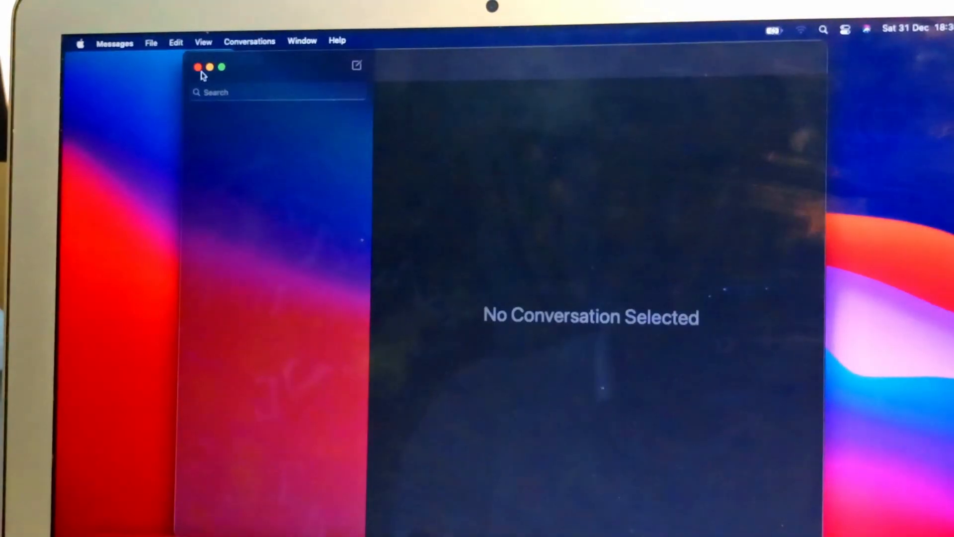
- Close Messages and shut the Mac down again, confirming the shutdown
click(197, 67)
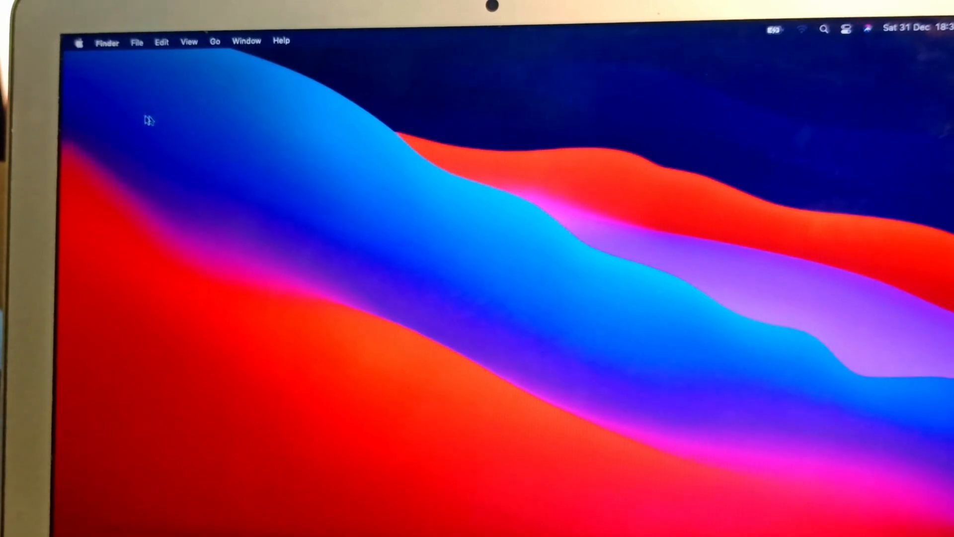
click(79, 40)
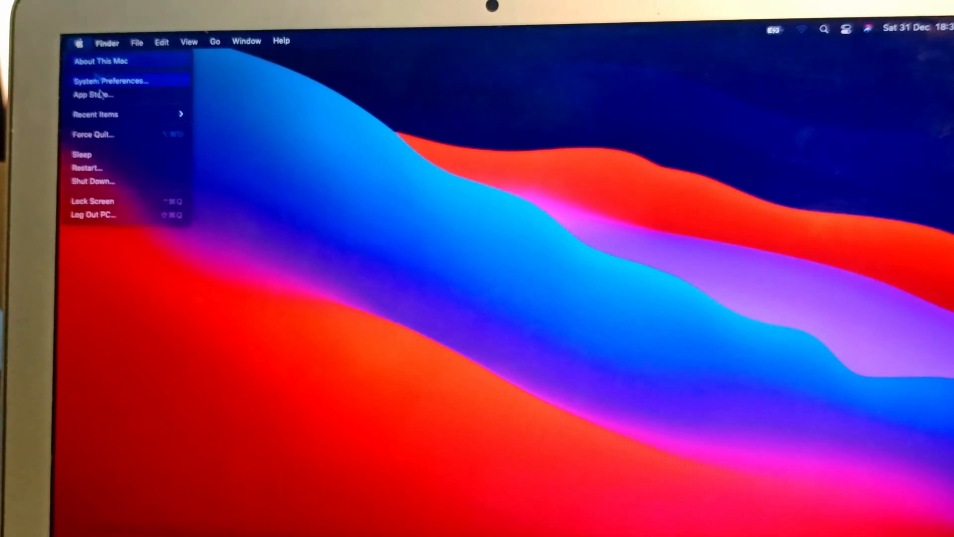
click(93, 181)
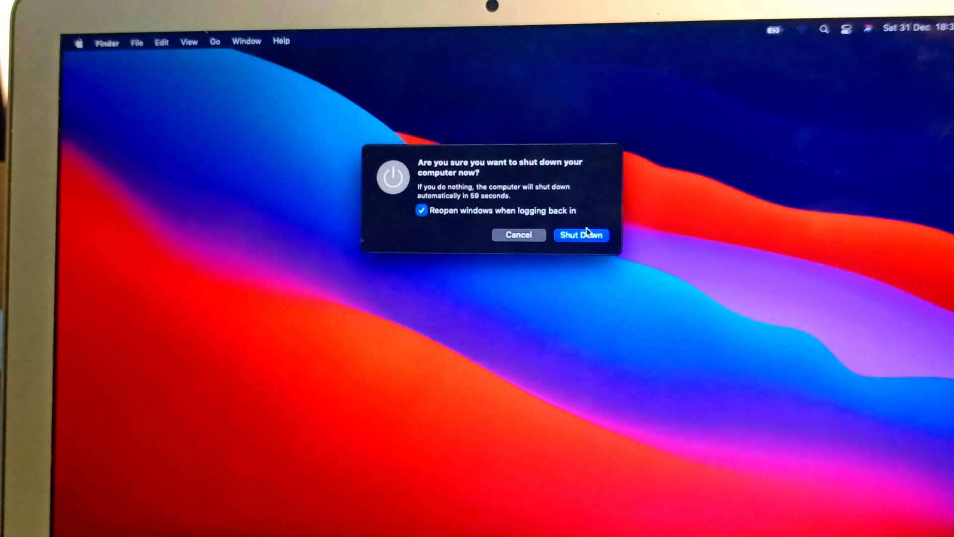
click(579, 235)
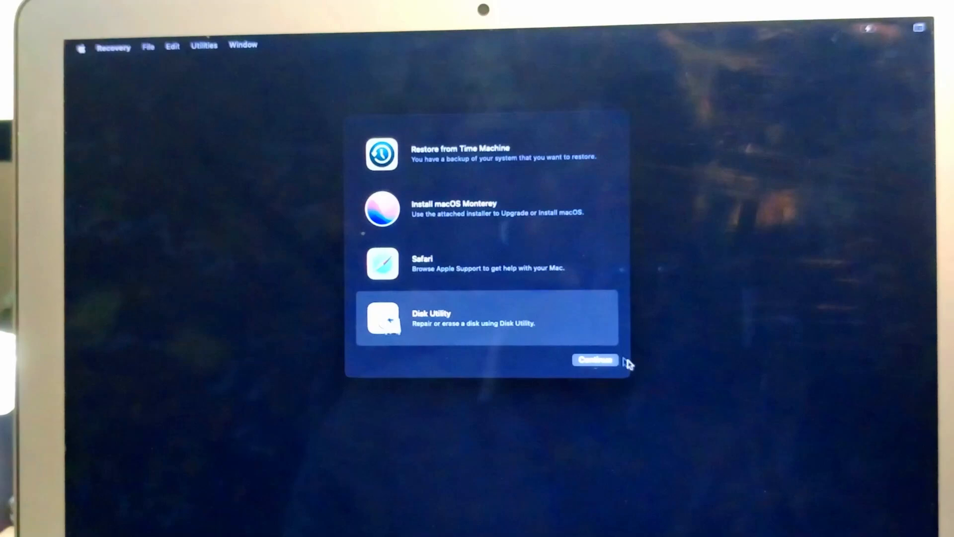
- Erase the internal Untitled volume group in Disk Utility as APFS, named Untitled
click(594, 360)
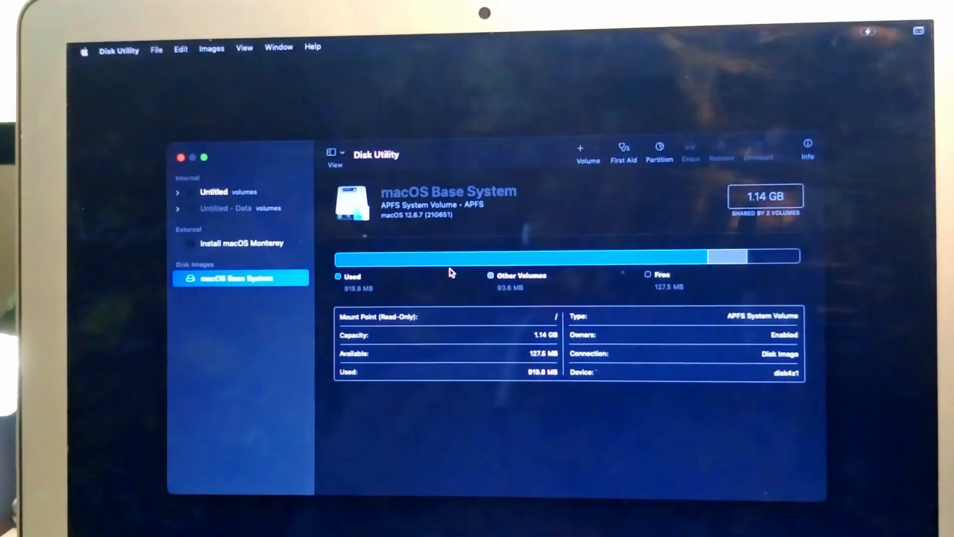
click(239, 190)
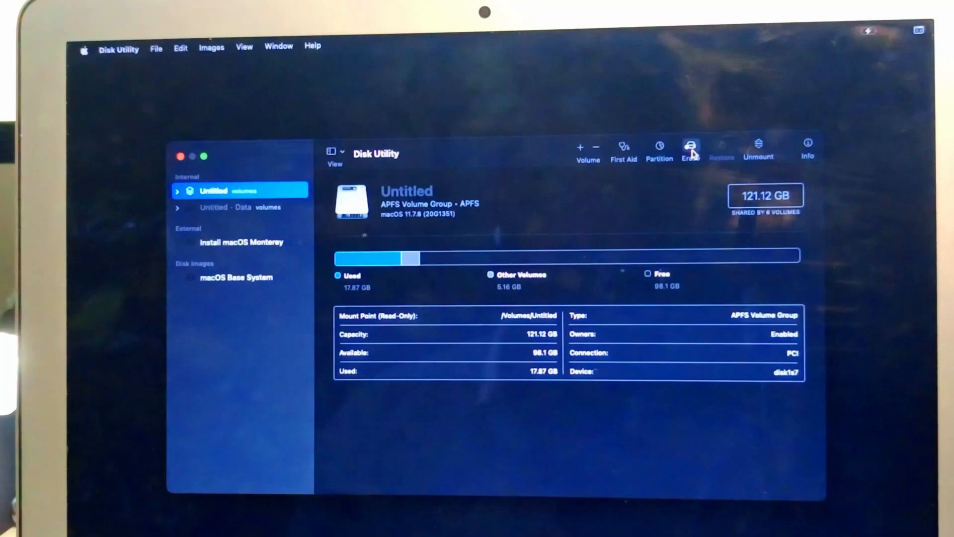
click(691, 149)
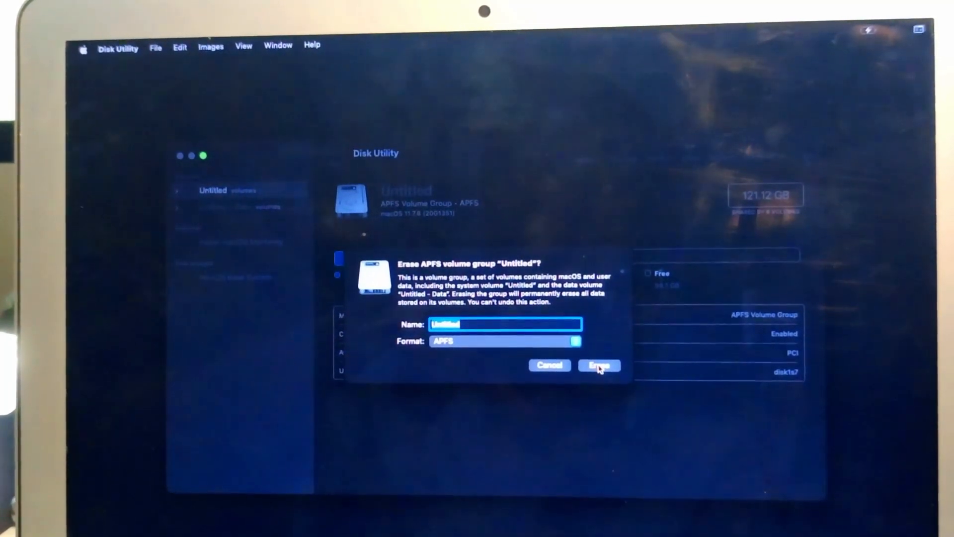
click(599, 365)
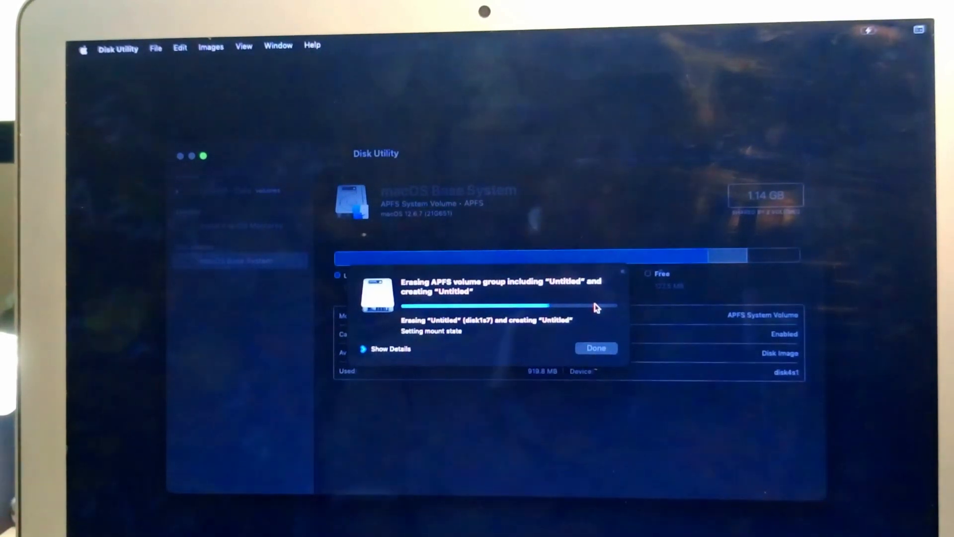
- Close the erase report, then inspect both Untitled volumes, the partition layout and the Monterey drive
click(596, 347)
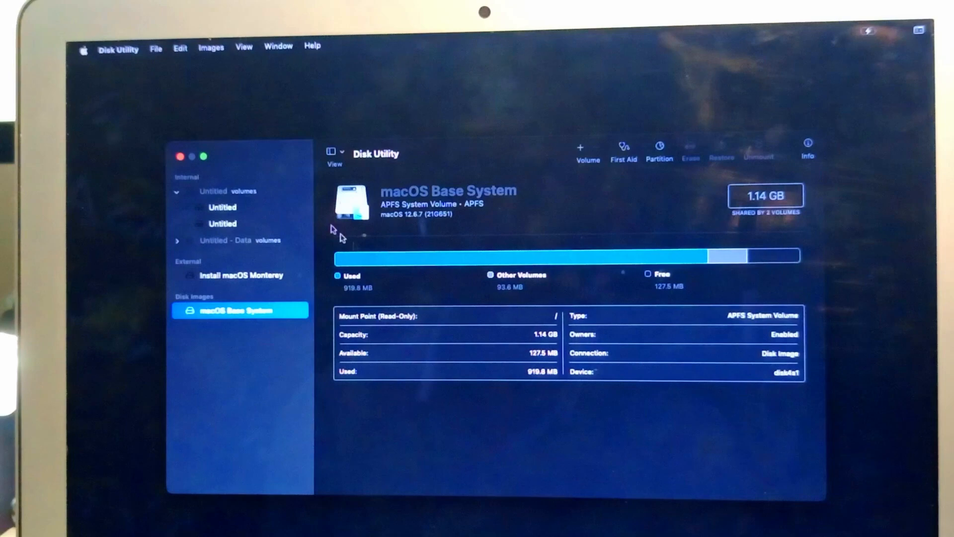
click(222, 207)
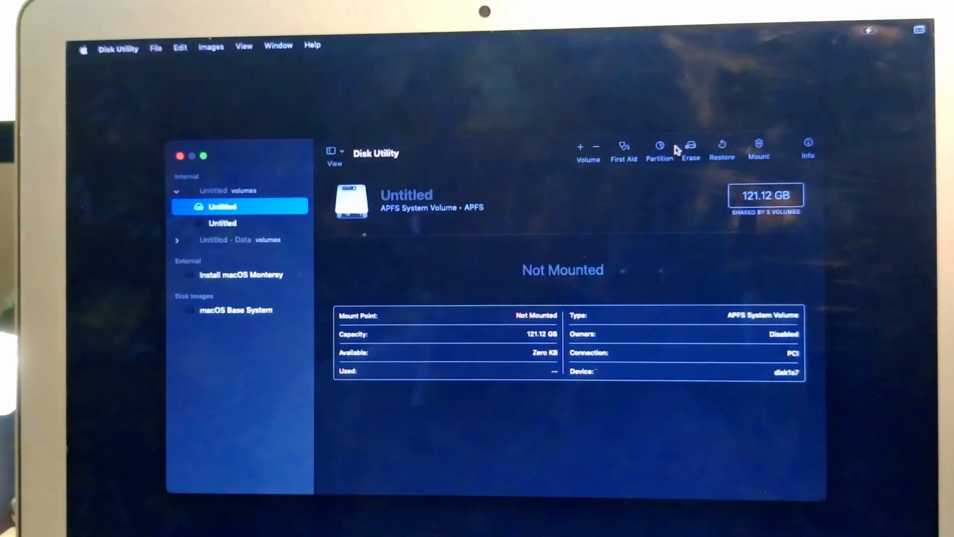
click(658, 149)
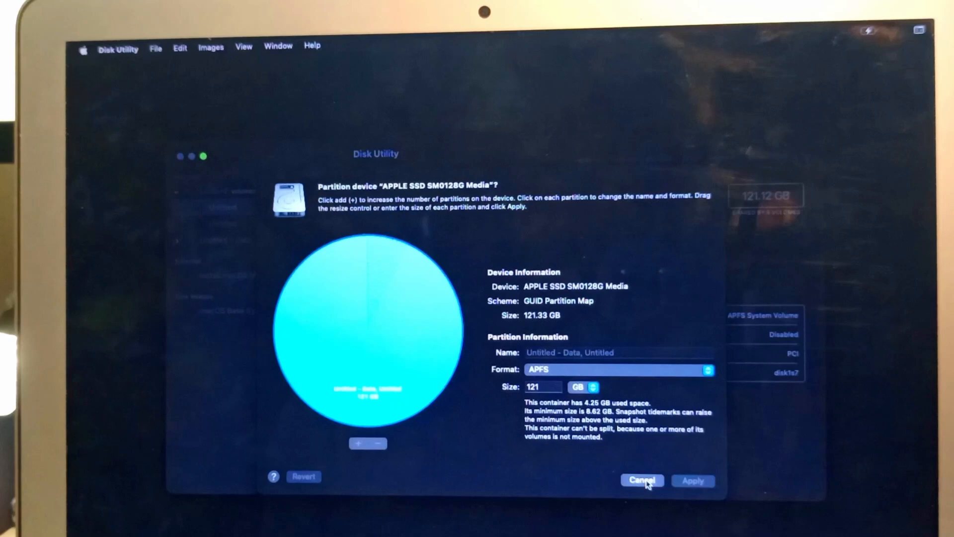
click(640, 480)
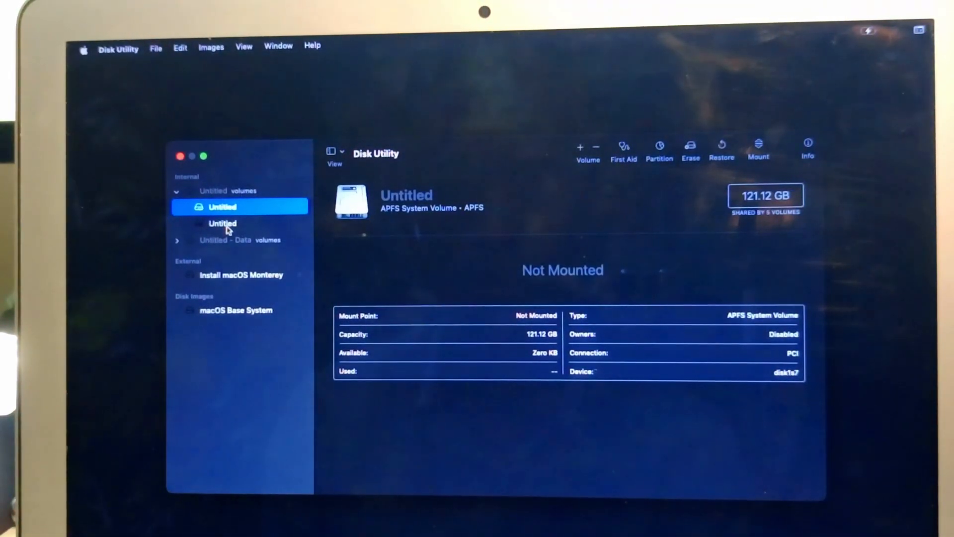
click(222, 223)
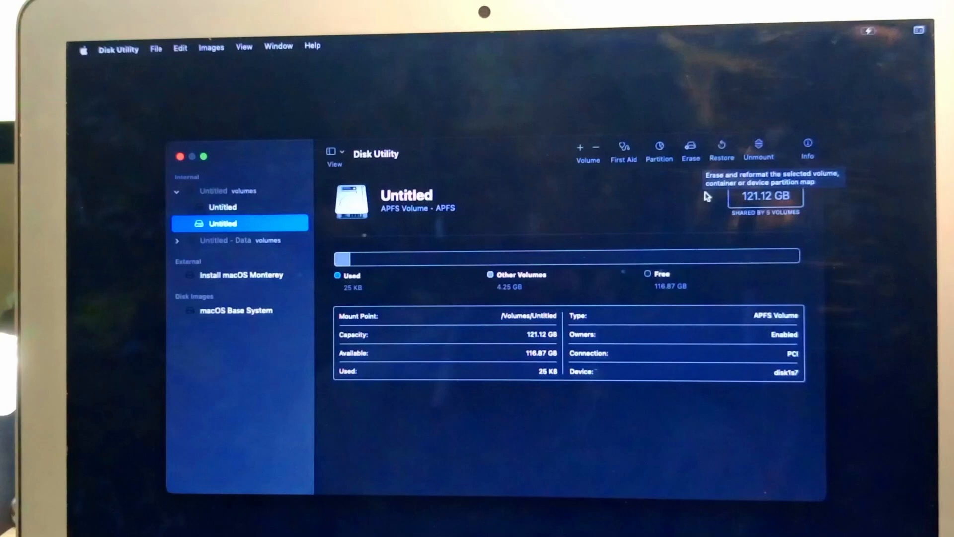
click(239, 275)
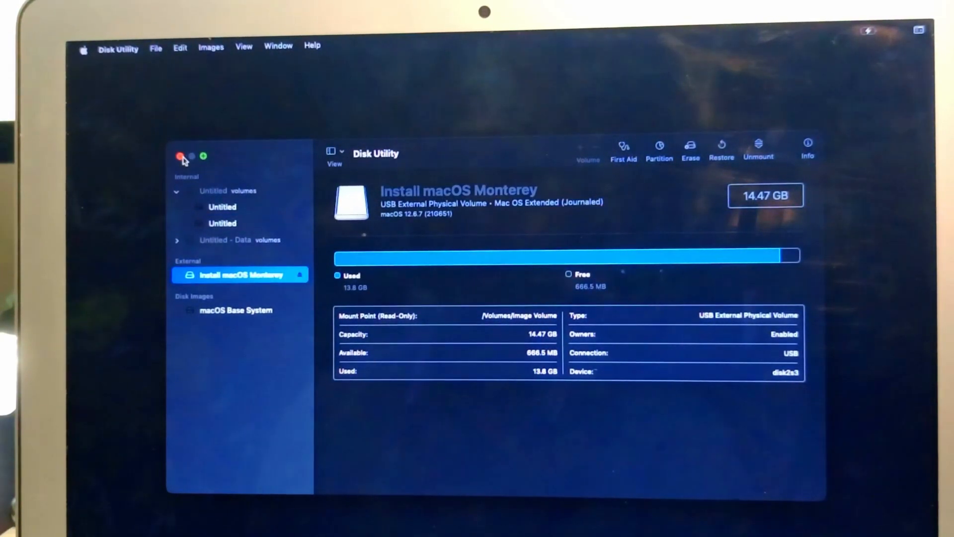
- Quit Disk Utility, launch the Monterey installer, agree to the licence, and install onto Untitled
click(182, 157)
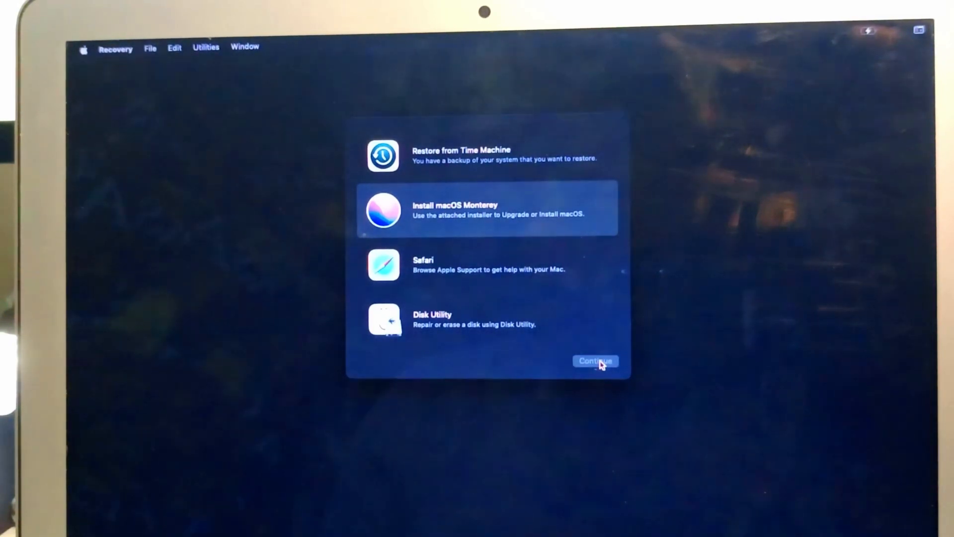
click(595, 361)
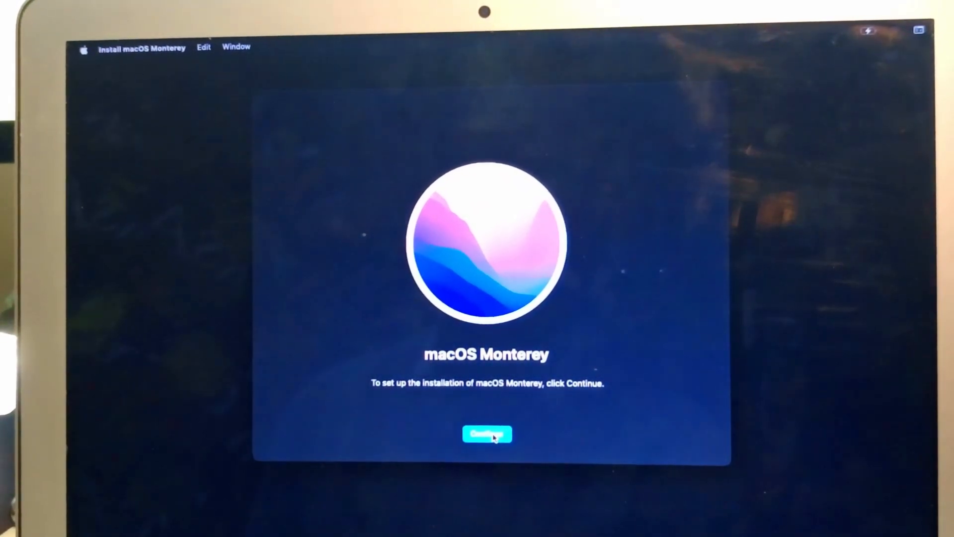
click(485, 434)
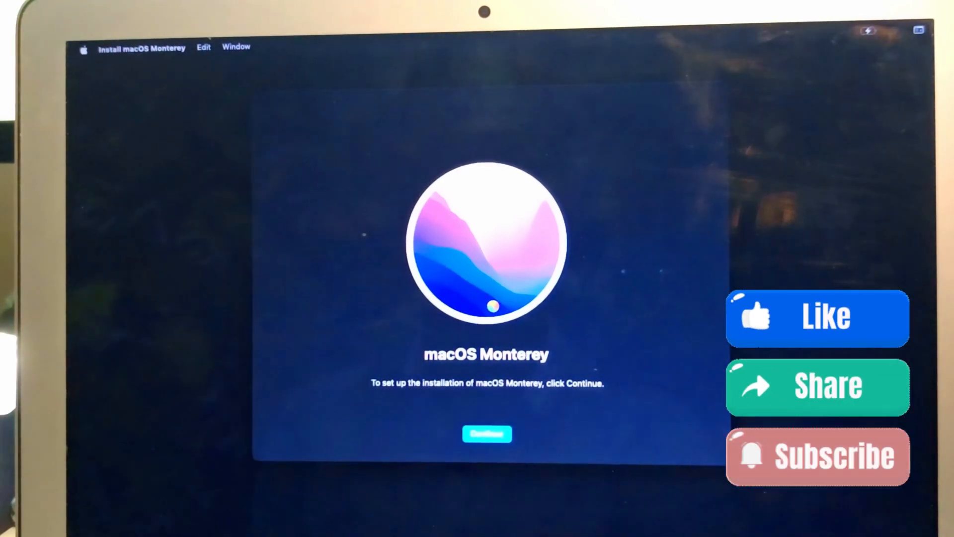
click(486, 434)
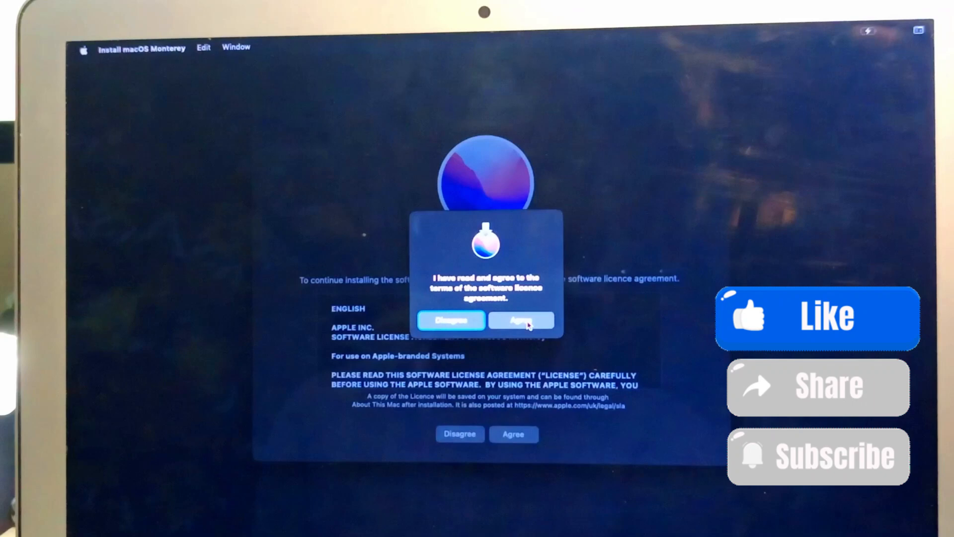
click(520, 320)
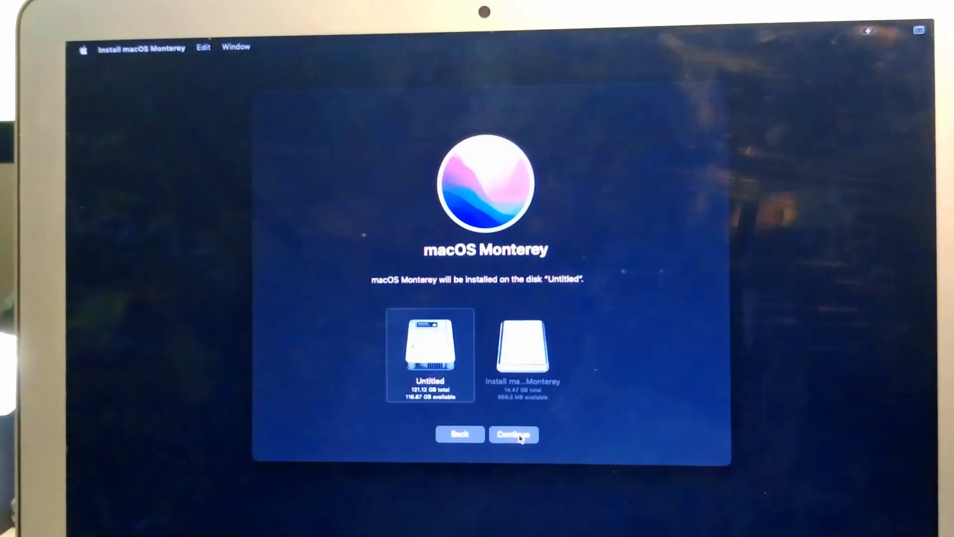
click(513, 433)
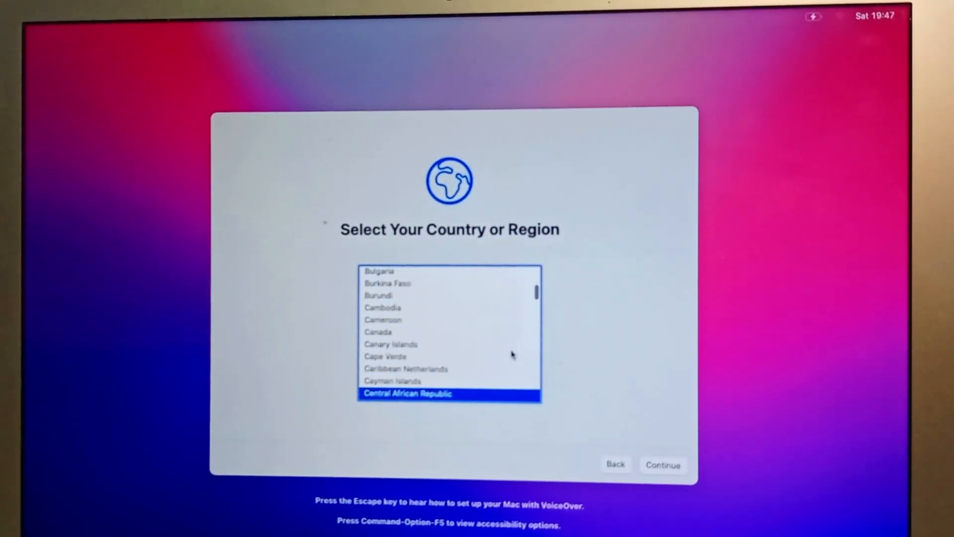
- Choose Nigeria as the region, keep default languages, and skip Accessibility and Wi-Fi
scroll(down, 3)
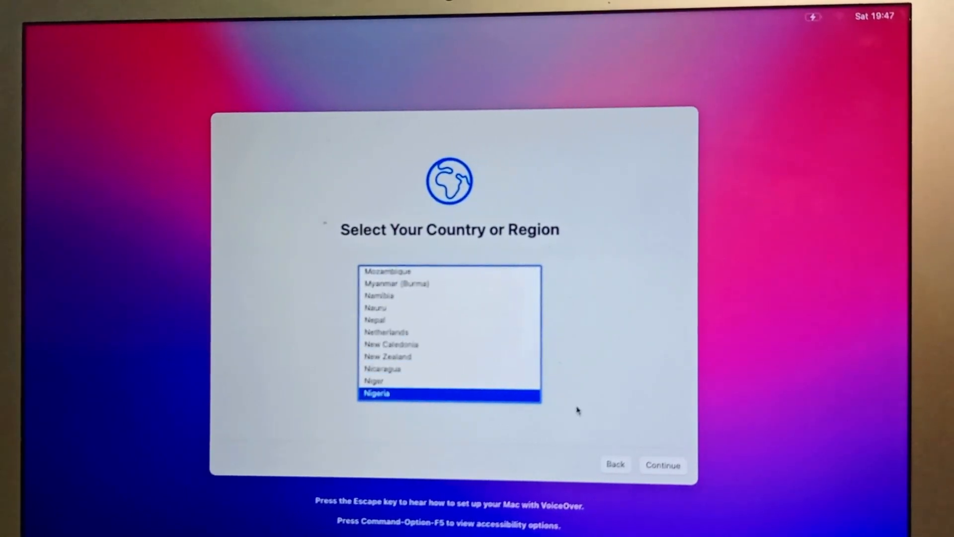
click(662, 464)
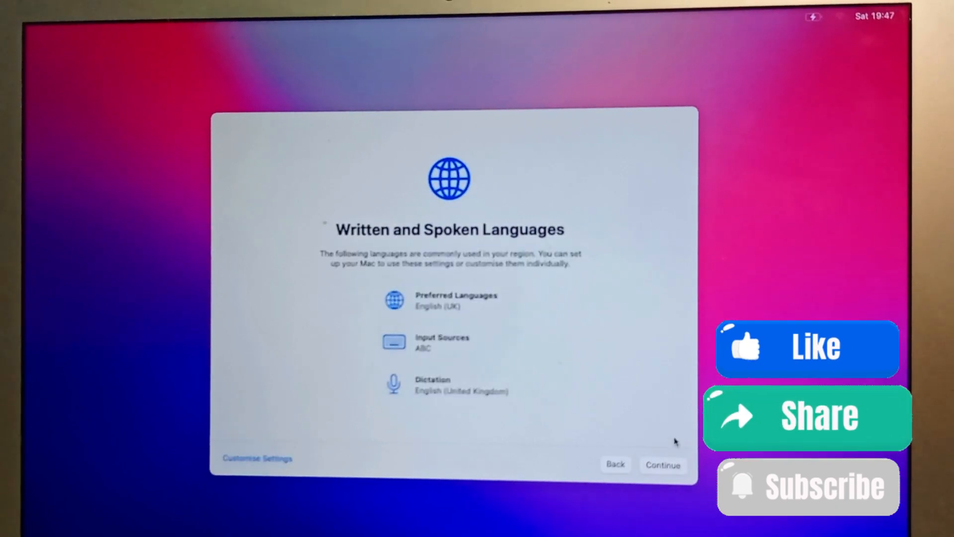
click(661, 464)
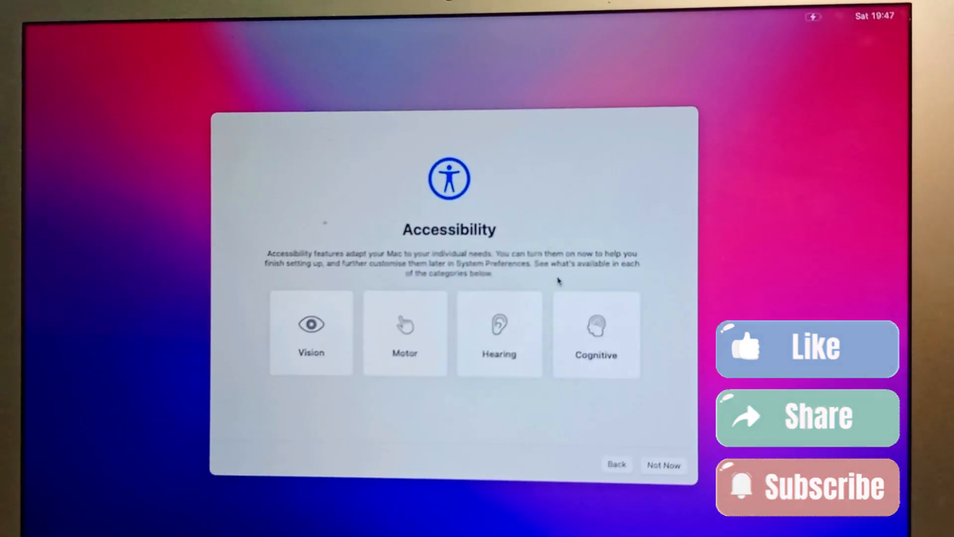
click(663, 464)
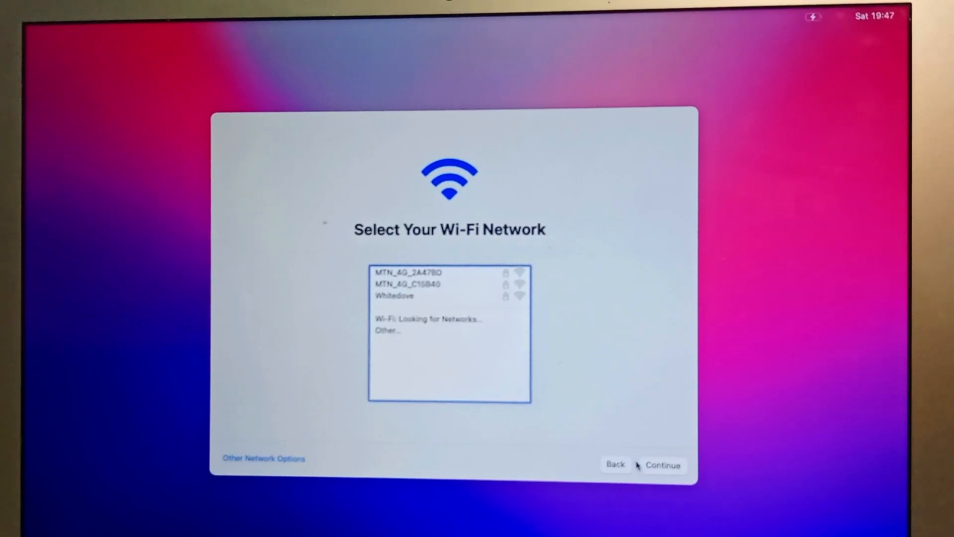
click(662, 464)
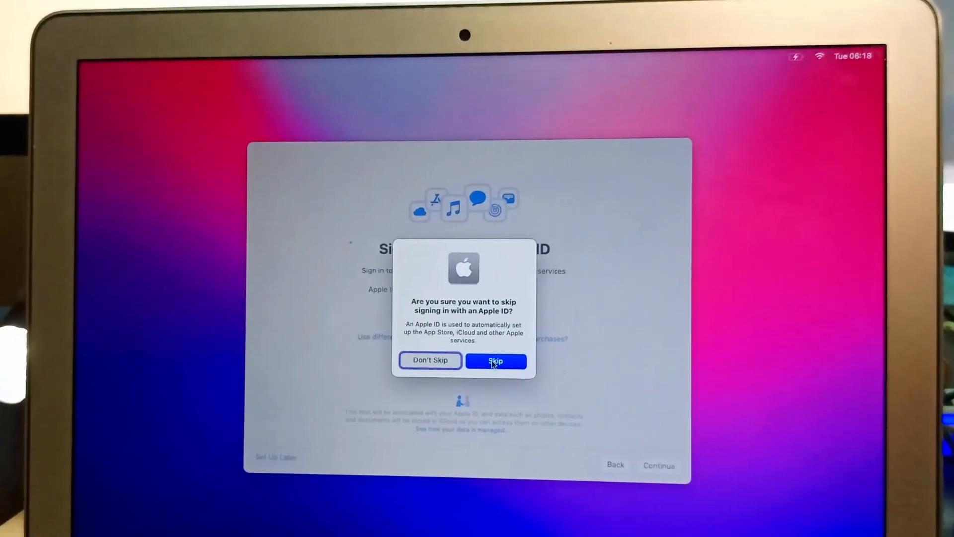
- Skip Apple ID sign-in, then agree to and confirm the macOS Terms and Conditions
click(495, 360)
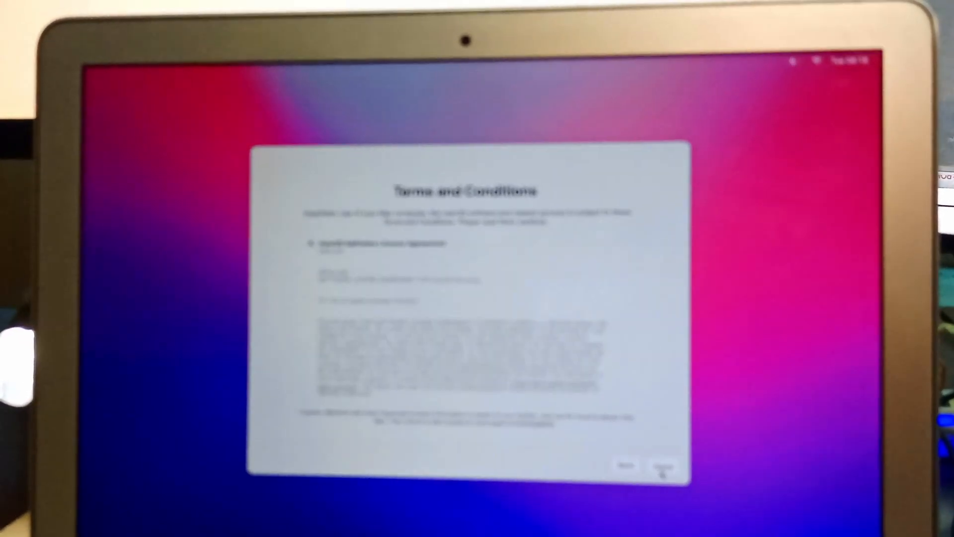
click(663, 468)
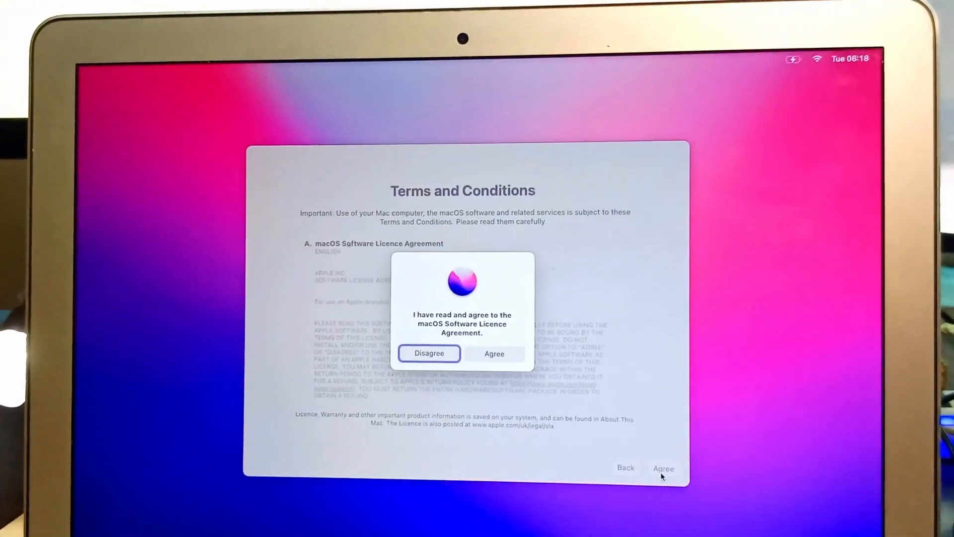
click(494, 354)
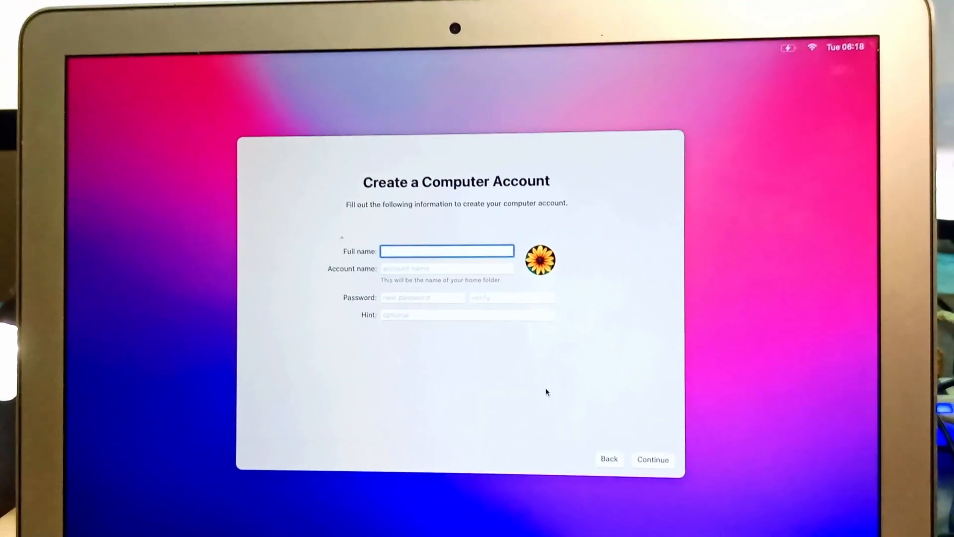
- Create a local account with full name PC and a verified password
text(PC)
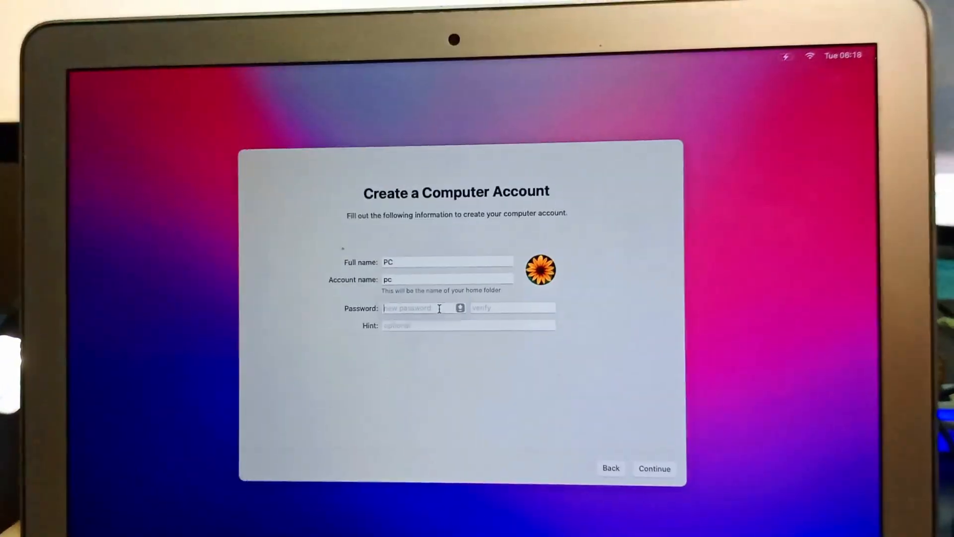
text(••••)
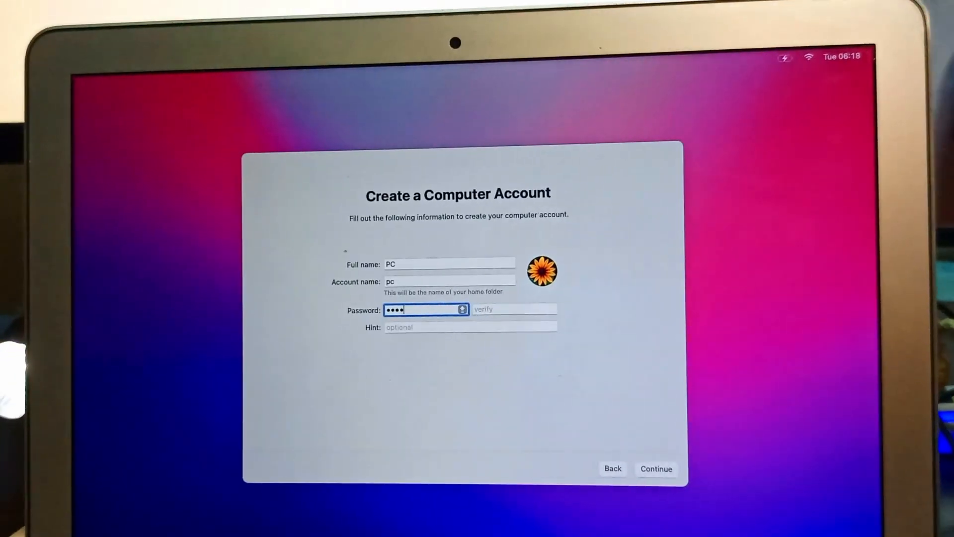
click(656, 468)
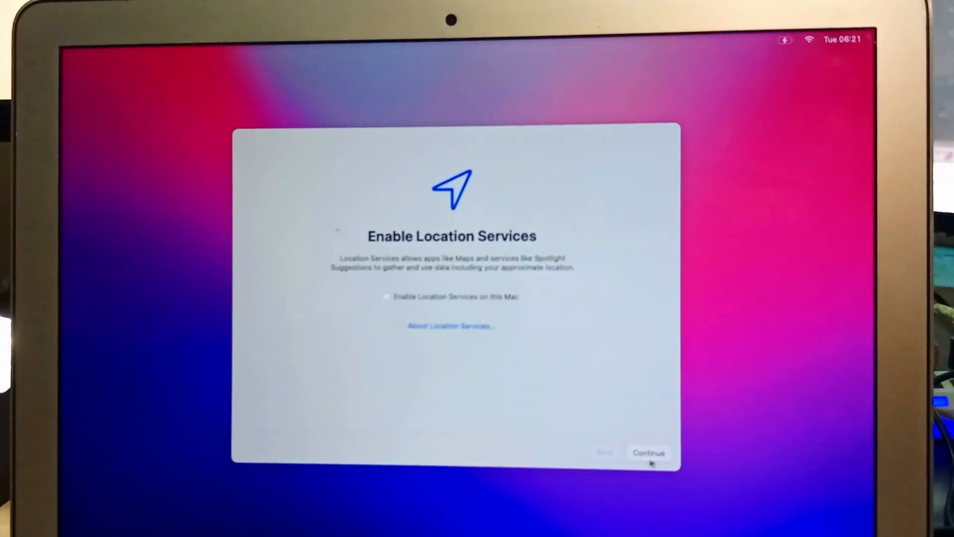
- Leave Location Services off, accept time zone and analytics defaults, and decline Siri audio sharing
click(648, 453)
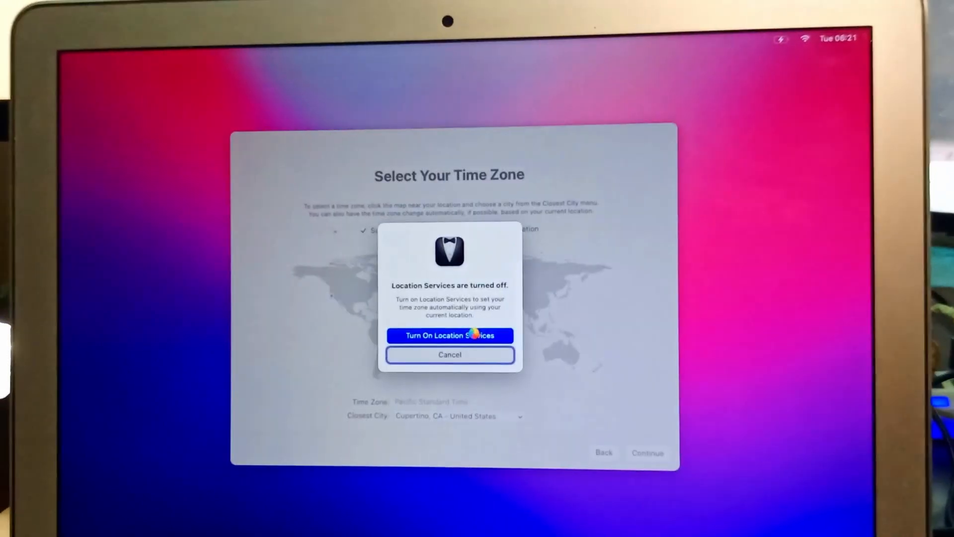
click(450, 355)
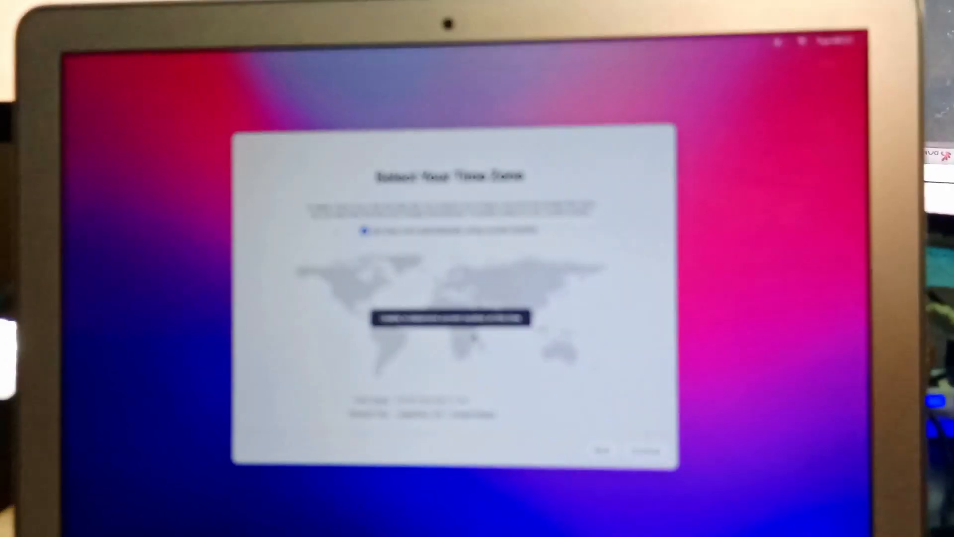
click(643, 450)
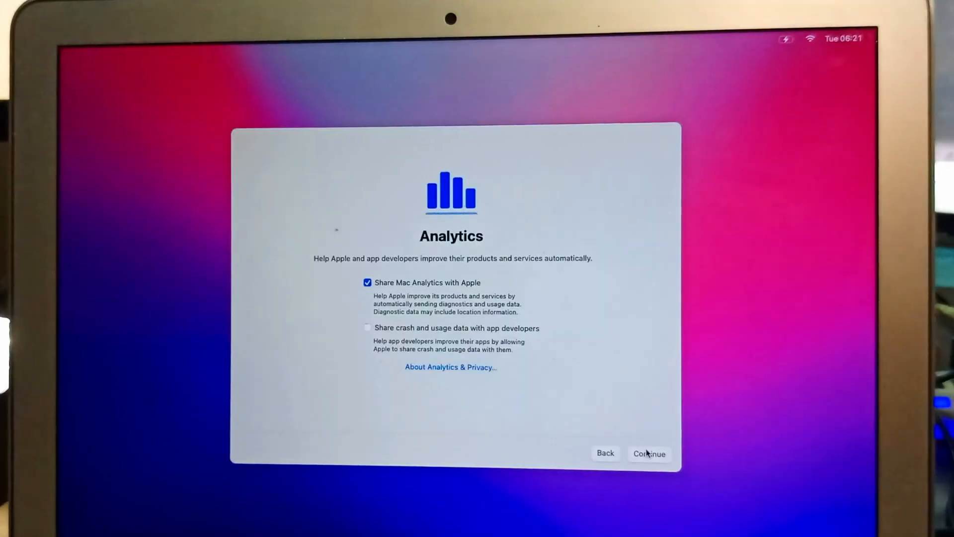
click(649, 453)
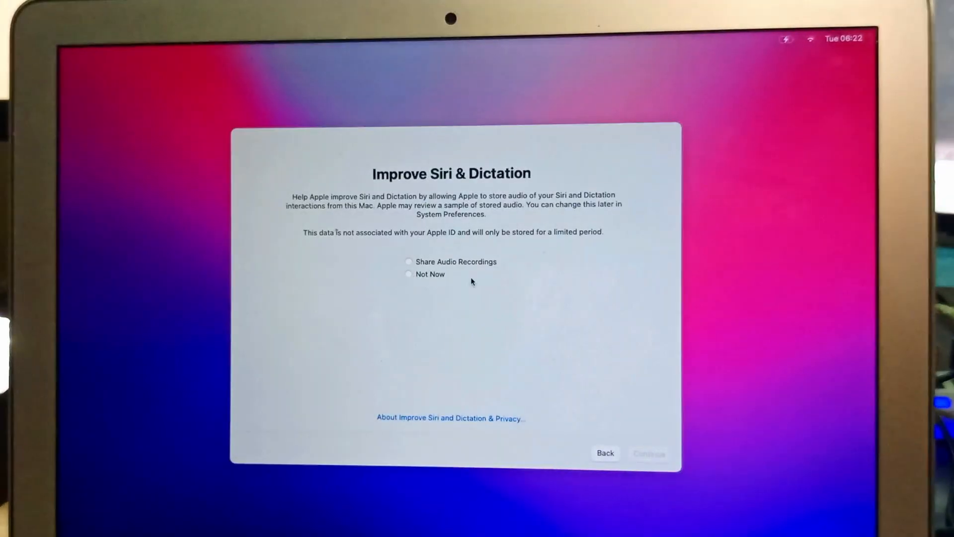
click(409, 274)
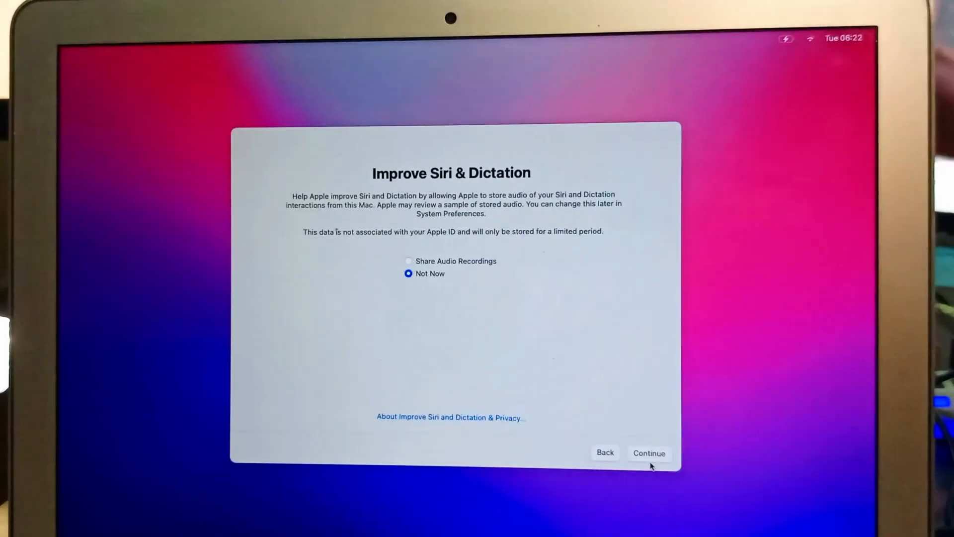
click(649, 452)
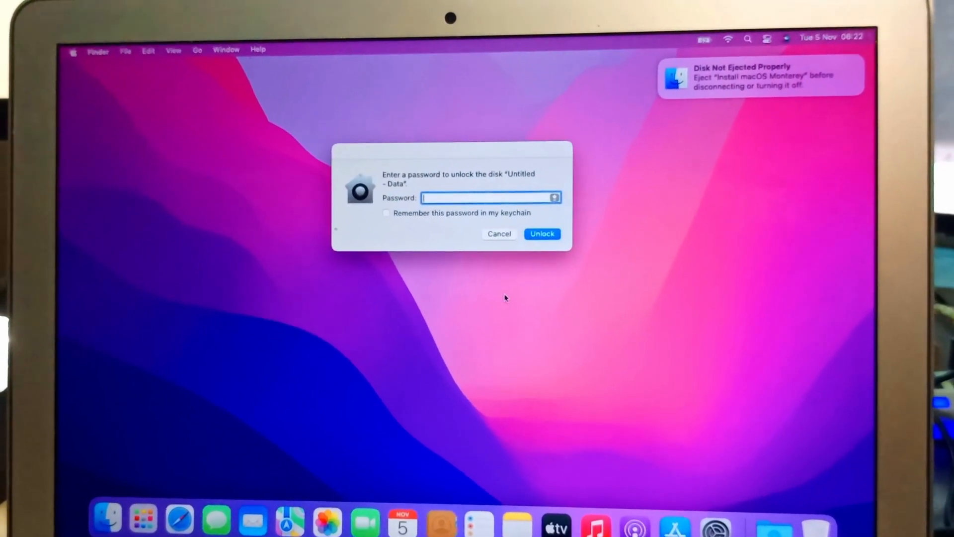
- Enter the account password and unlock the Untitled - Data disk
text(••)
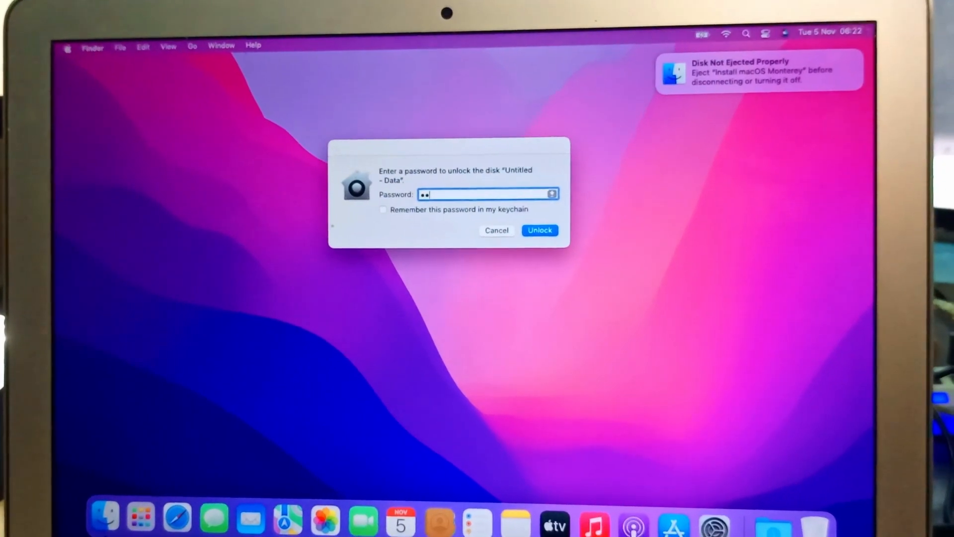
text(••)
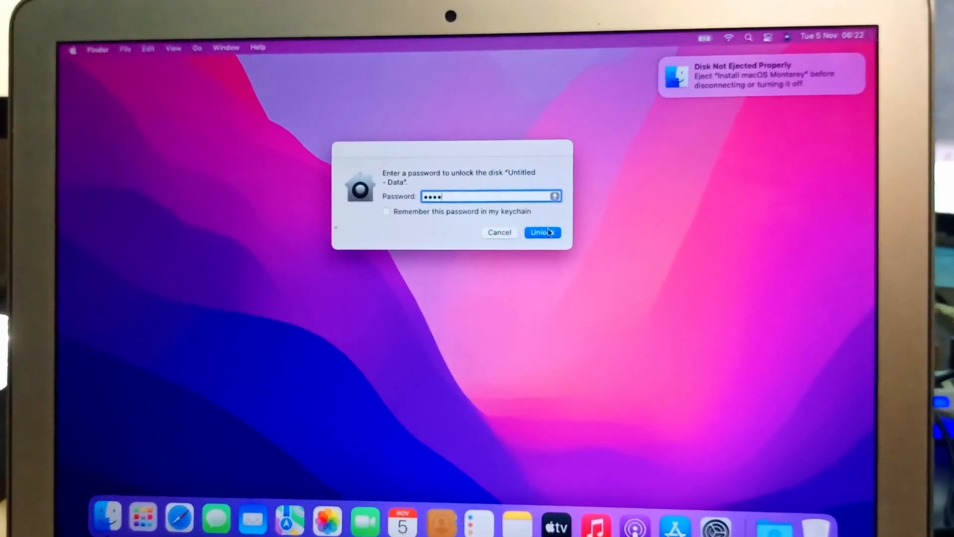
click(541, 232)
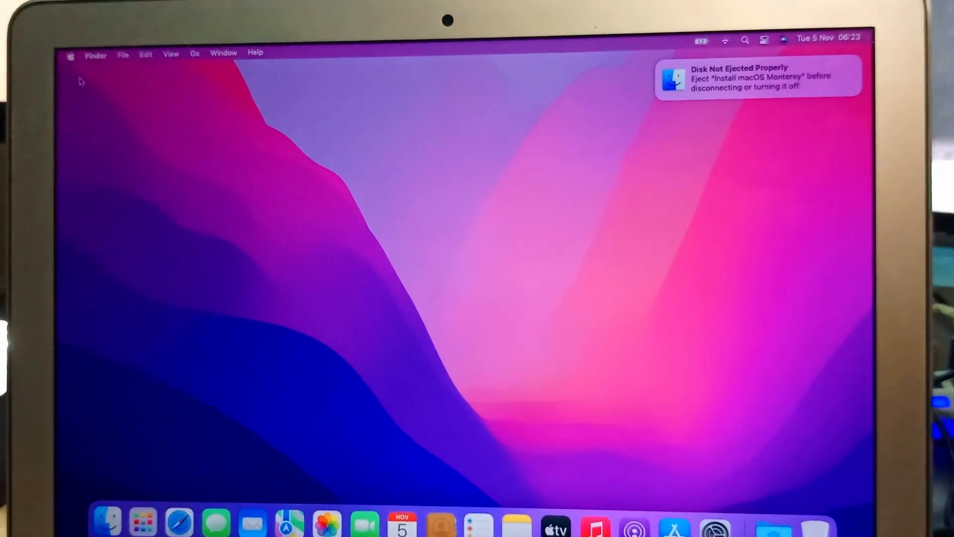